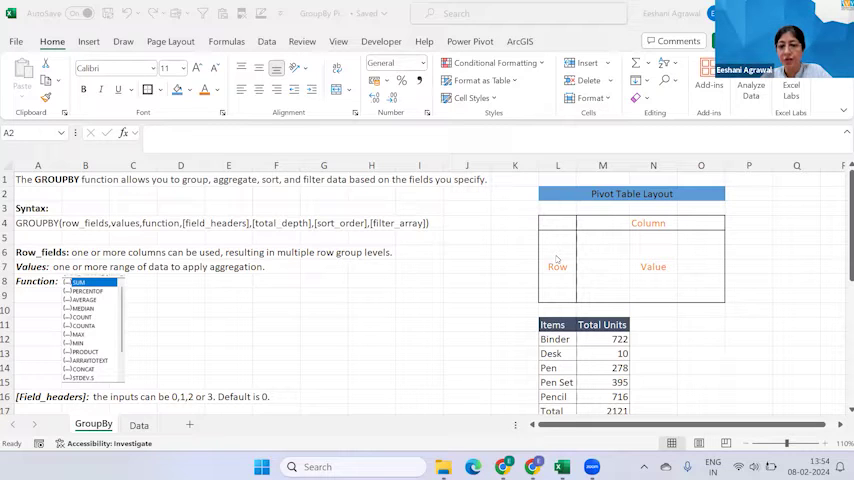
pyautogui.moveTo(628, 264)
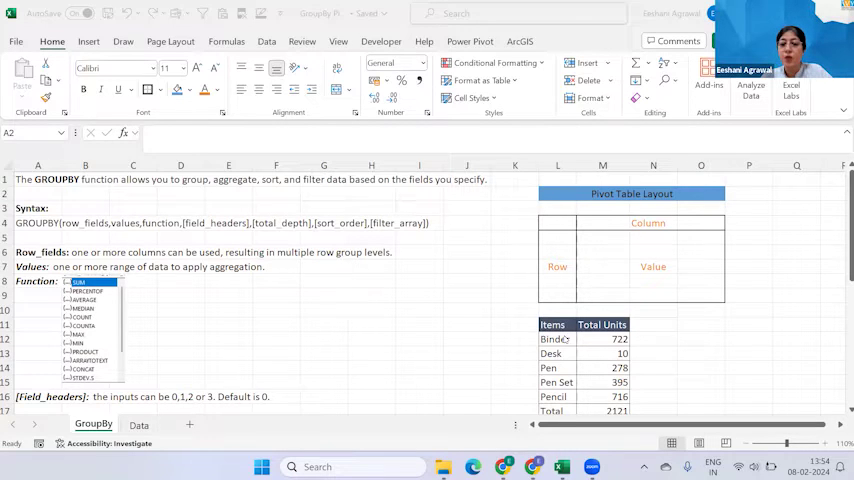
# Review the pivot table's Total row and the row_fields note before moving to the Data sheet.
pyautogui.click(556, 352)
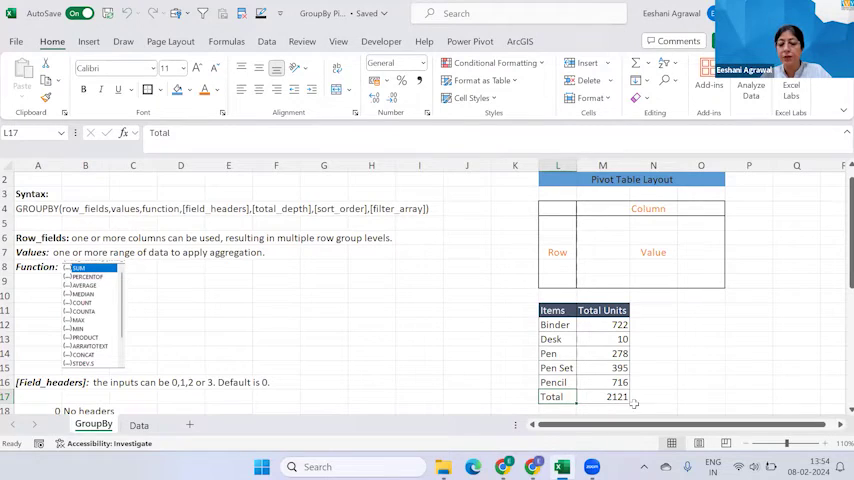
pyautogui.moveTo(528, 308)
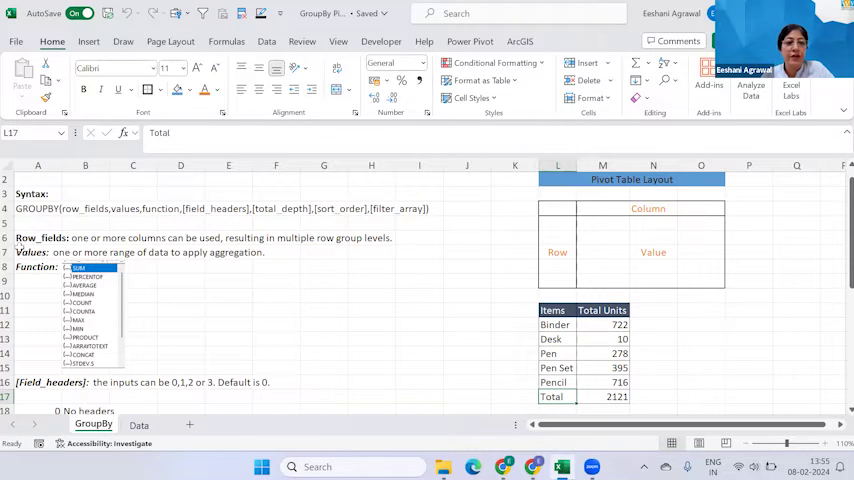
pyautogui.click(36, 236)
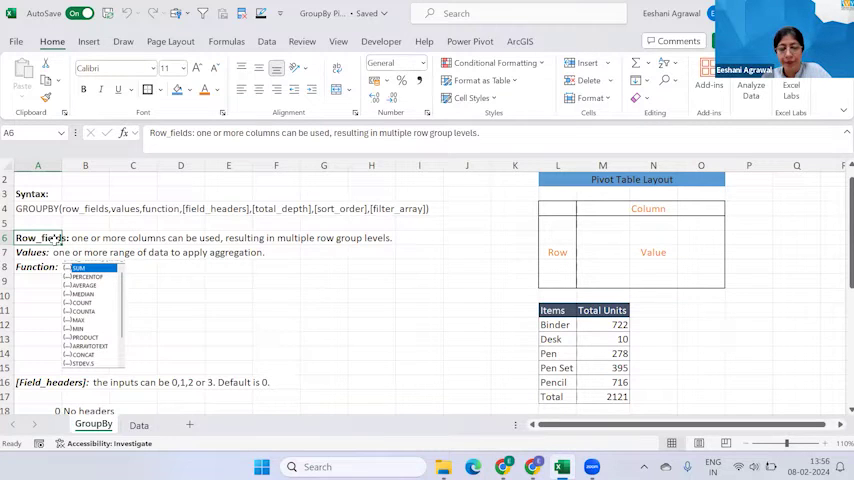
pyautogui.moveTo(34, 256)
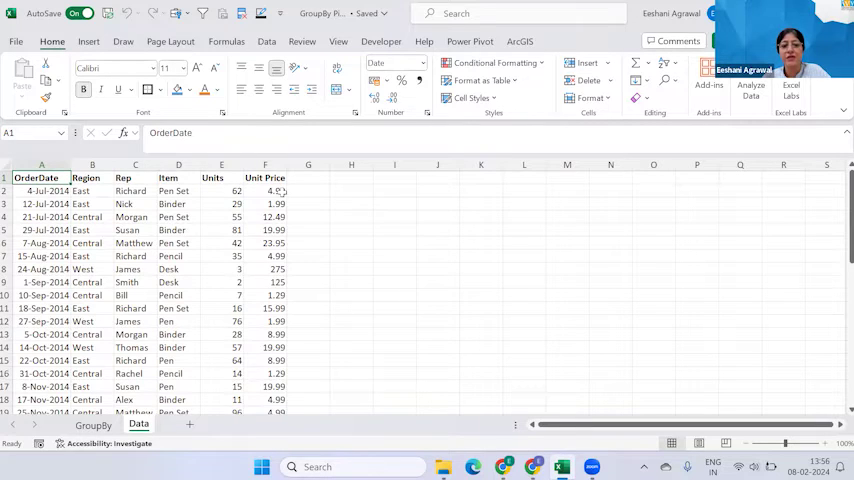
pyautogui.moveTo(392, 180)
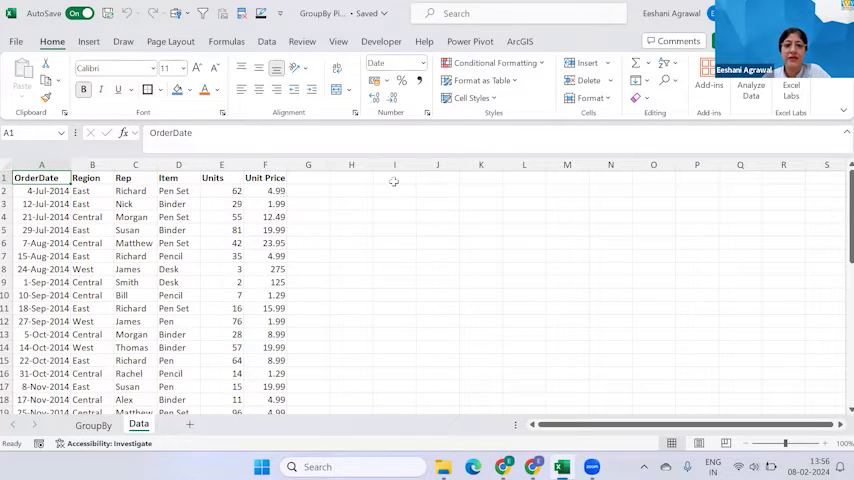
# Enter =GROUPBY(D1:D44,E1:E44,SUM) in I2 to total Units per Item.
pyautogui.click(394, 176)
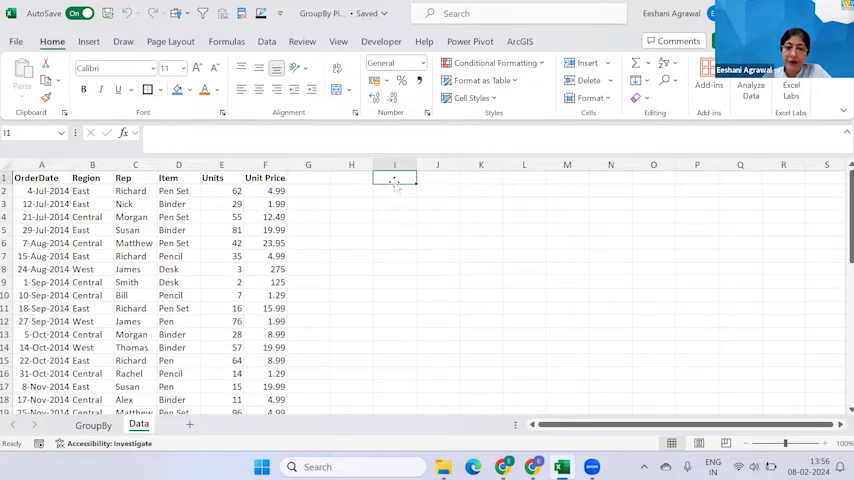
pyautogui.write('=g')
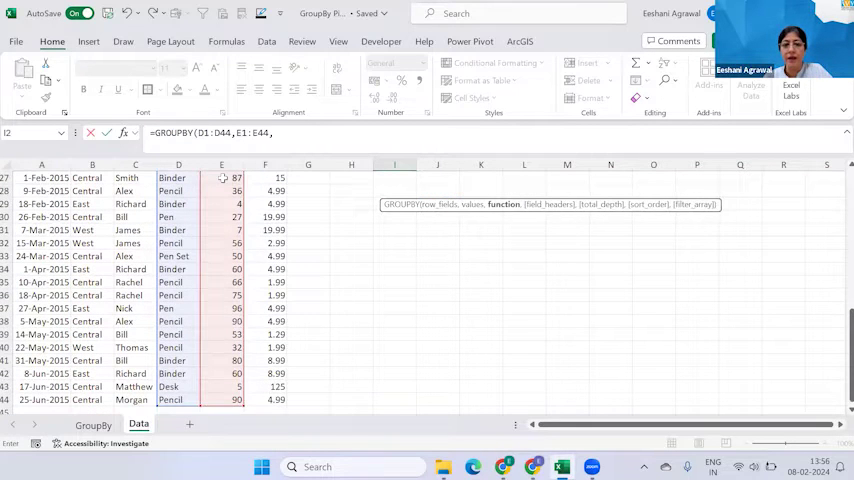
pyautogui.write('s')
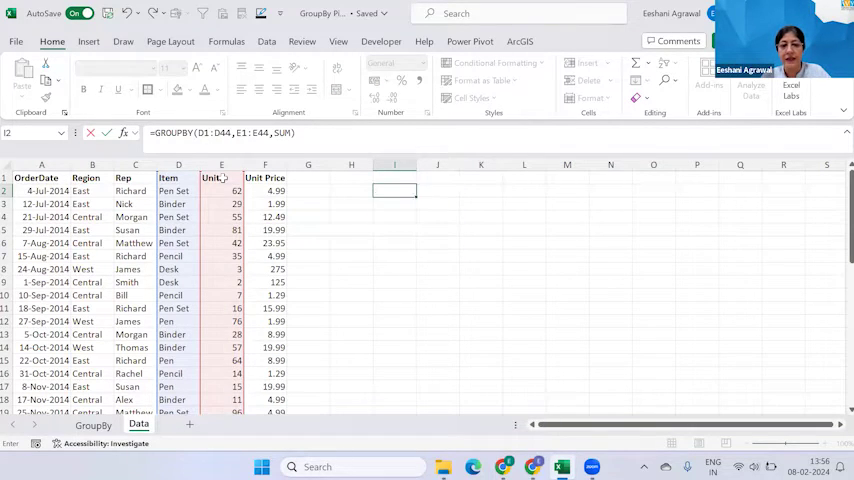
pyautogui.press('Return')
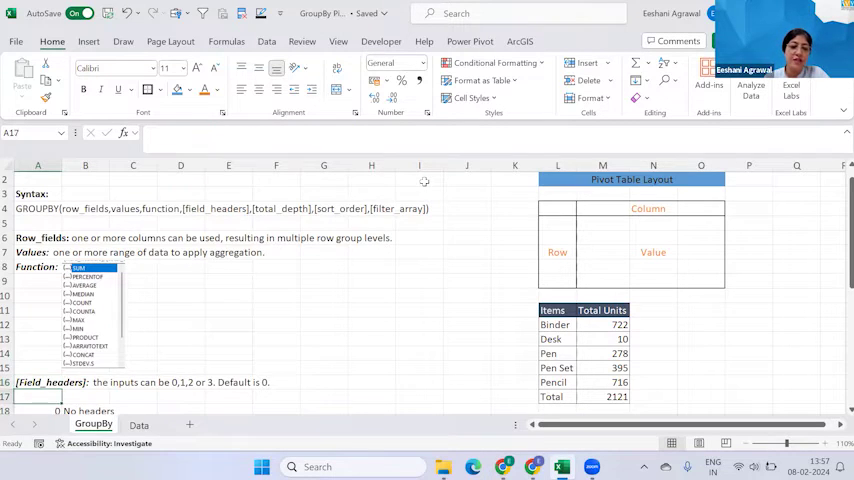
# Scroll to compare the per-item Units totals (grand total 2121) with the PivotTable.
pyautogui.scroll(-3)
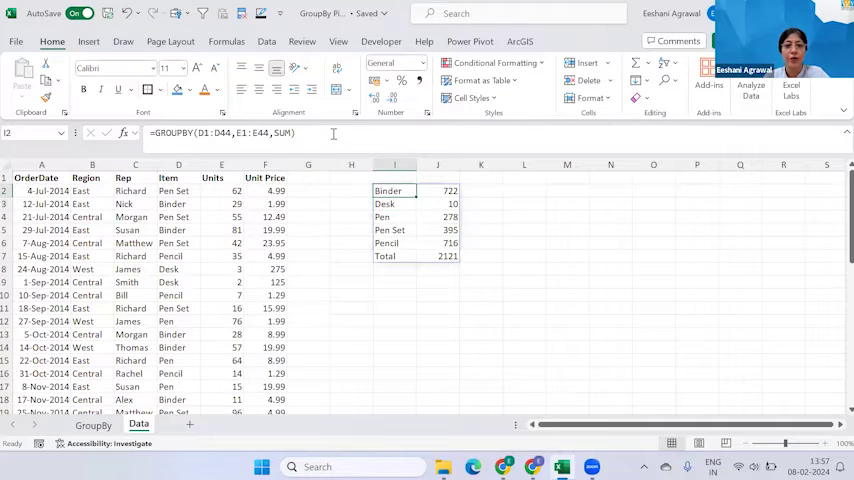
# Add ,3 as field_headers so the Item header row shows above the totals.
pyautogui.write(',')
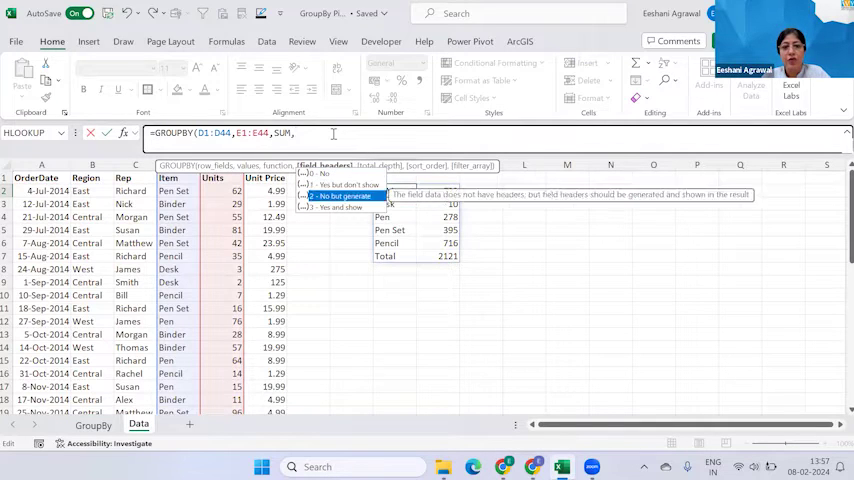
pyautogui.write('3)')
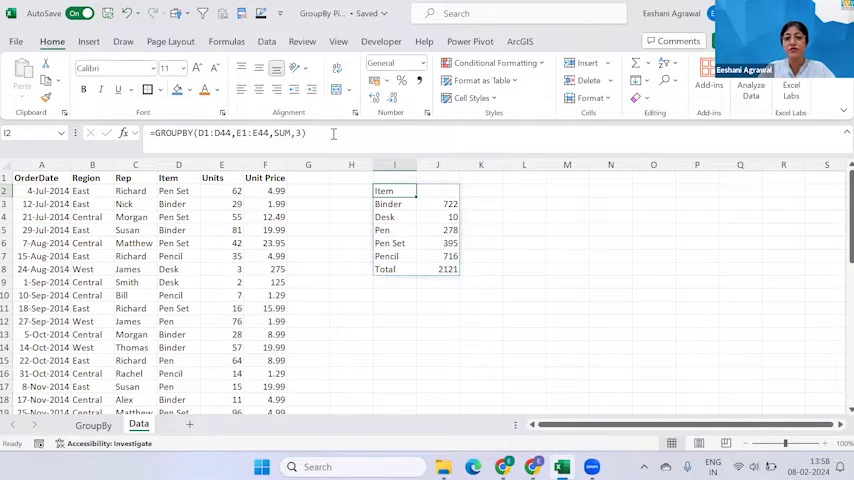
# Enter =GROUPBY(B1:C44,E1:F44,AVERAGE,3) in M1 averaging Units and Unit Price by Region and Rep.
pyautogui.click(568, 190)
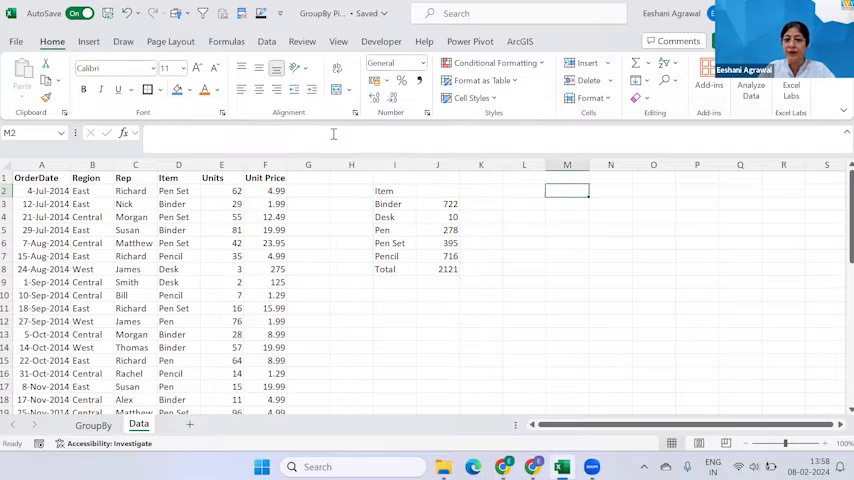
pyautogui.write('=grou')
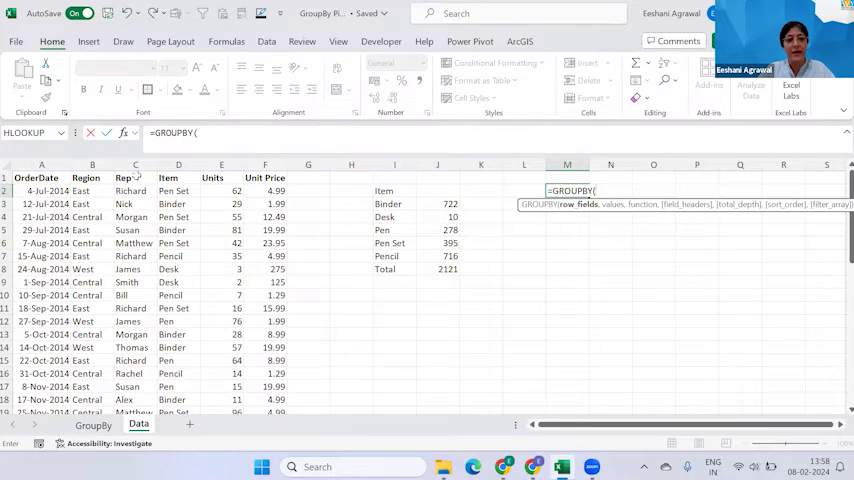
pyautogui.moveTo(92, 176); pyautogui.dragTo(136, 176)
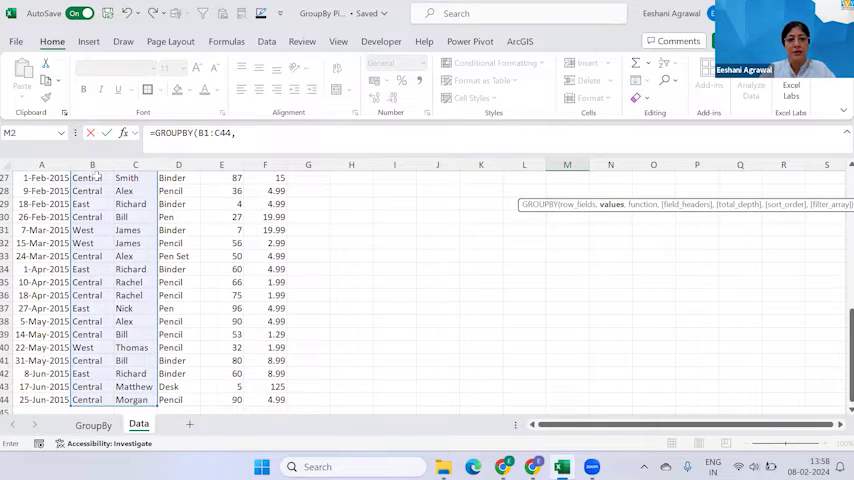
pyautogui.write('N1')
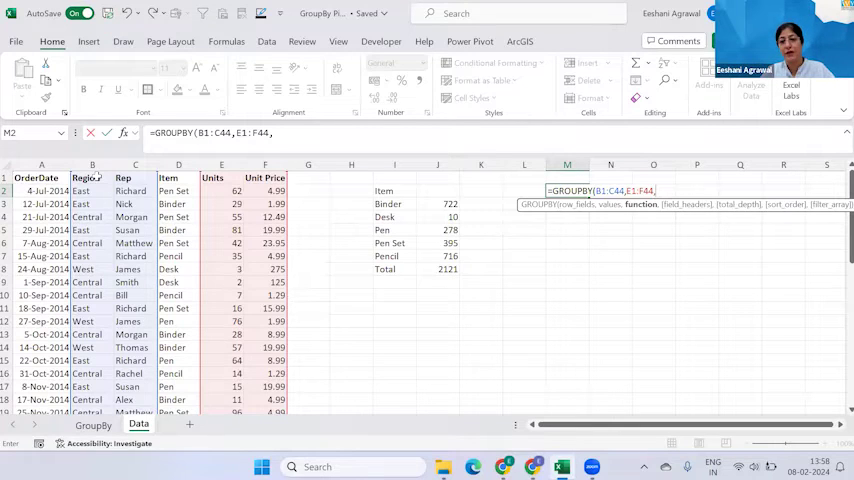
pyautogui.write('av')
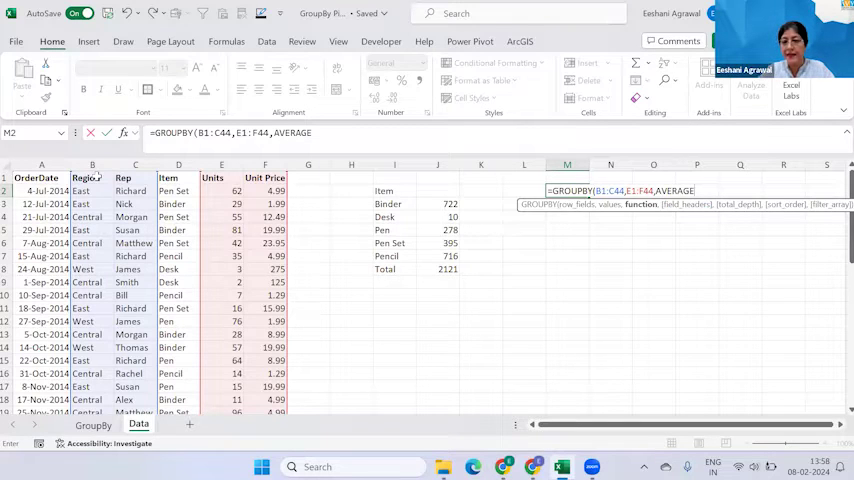
pyautogui.write('3)')
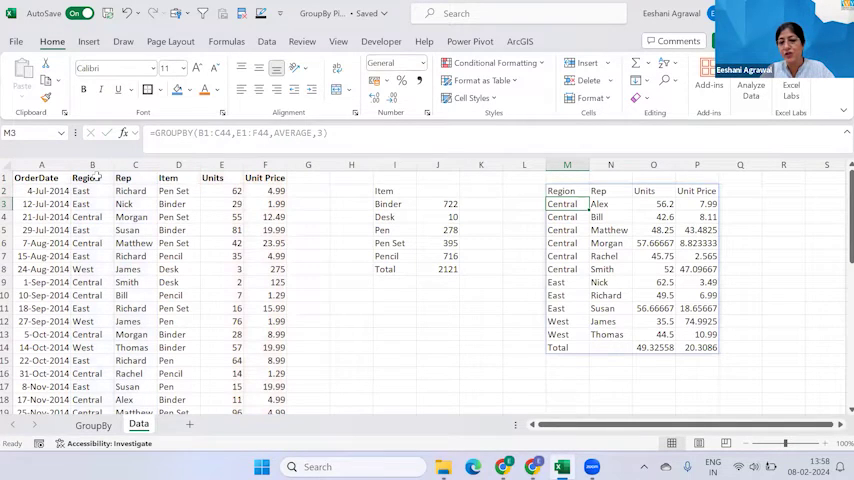
# Check the reps' rows, e.g. Matthew, Rachel and Alex's average units and unit price.
pyautogui.click(610, 230)
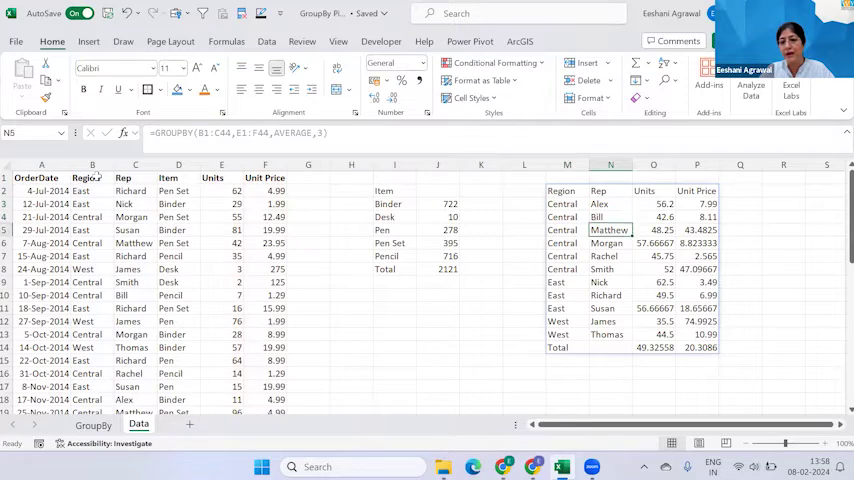
pyautogui.click(608, 268)
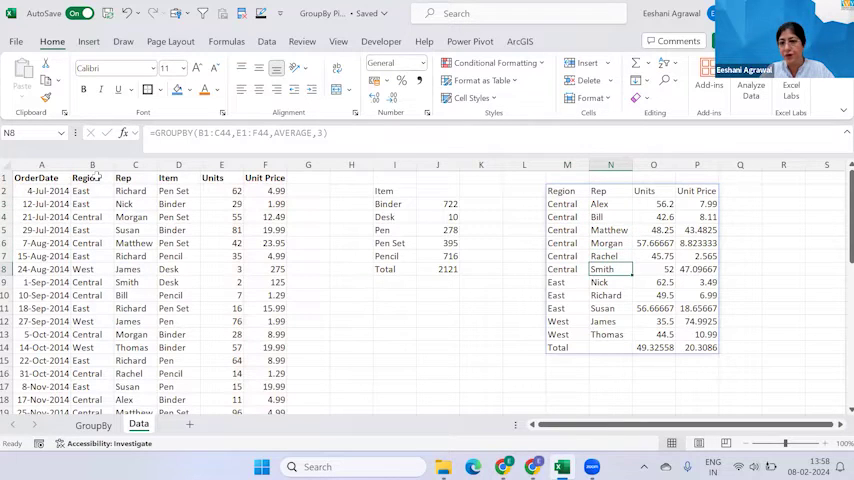
pyautogui.click(652, 204)
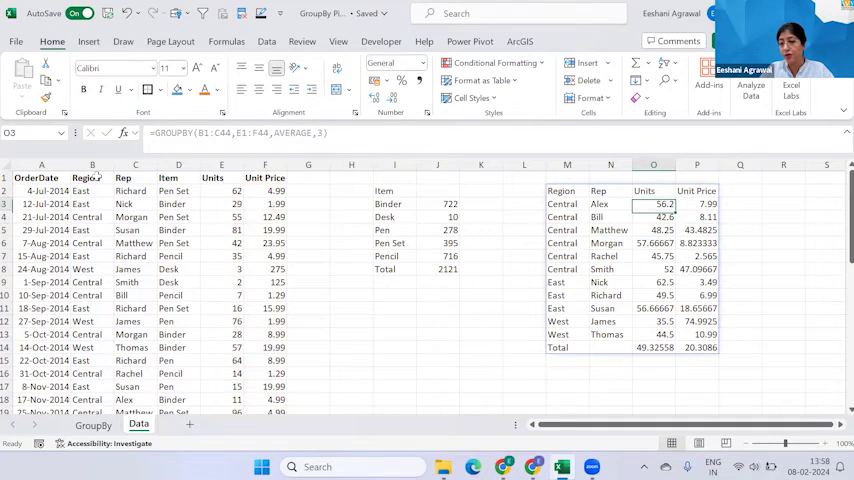
pyautogui.click(696, 204)
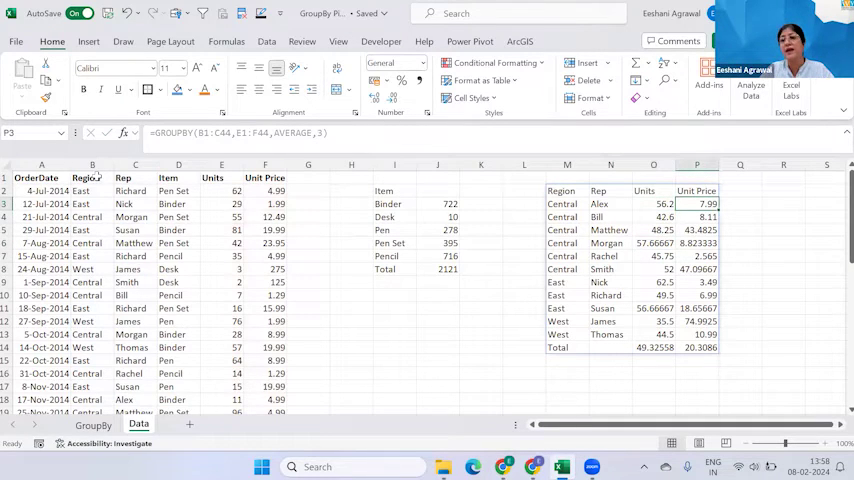
pyautogui.click(696, 282)
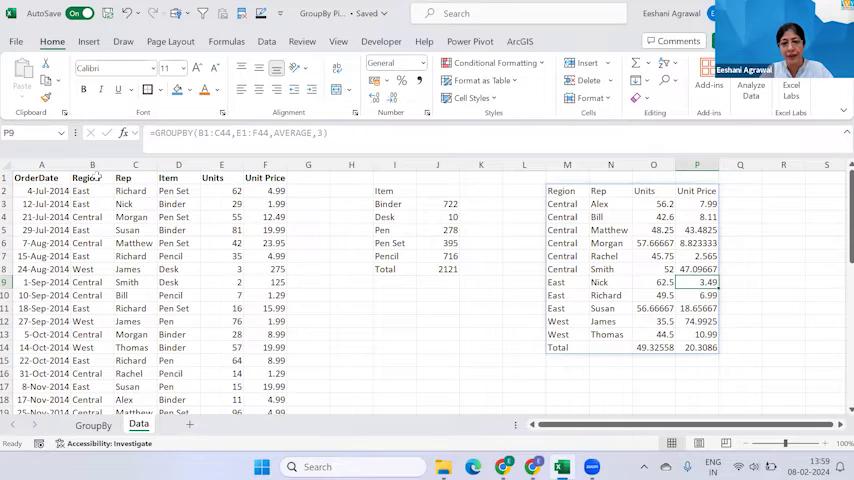
pyautogui.click(696, 348)
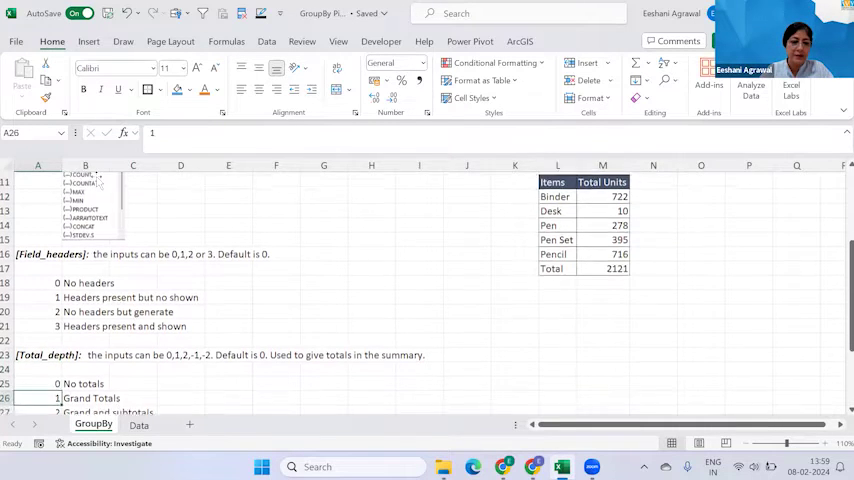
pyautogui.scroll(-3)
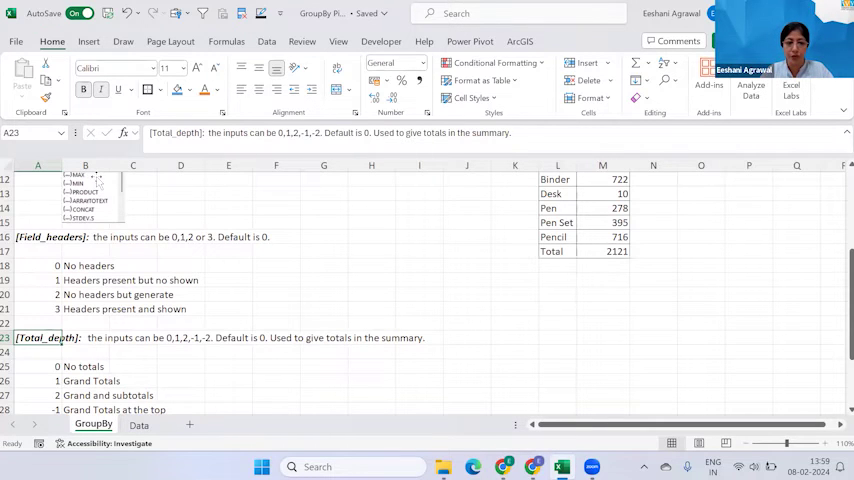
pyautogui.click(38, 366)
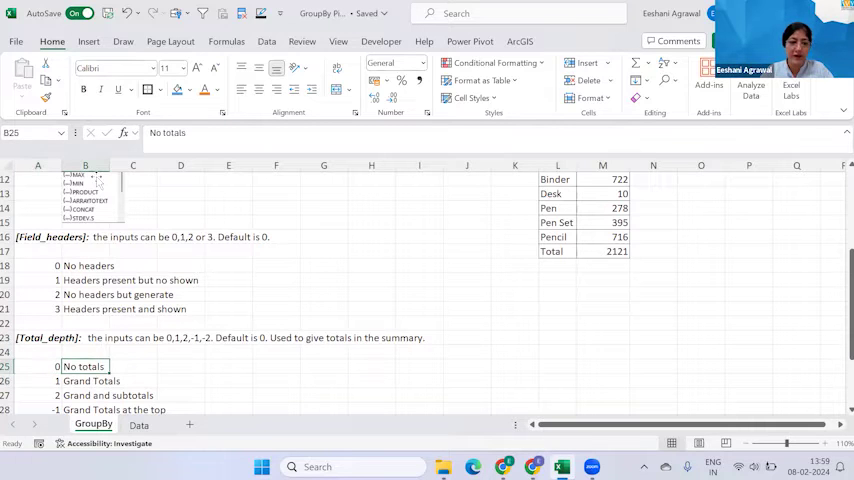
pyautogui.click(38, 380)
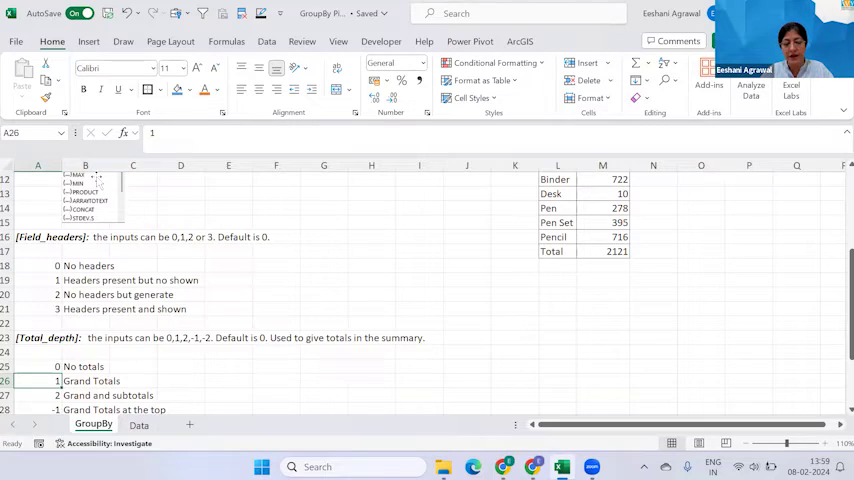
pyautogui.click(36, 396)
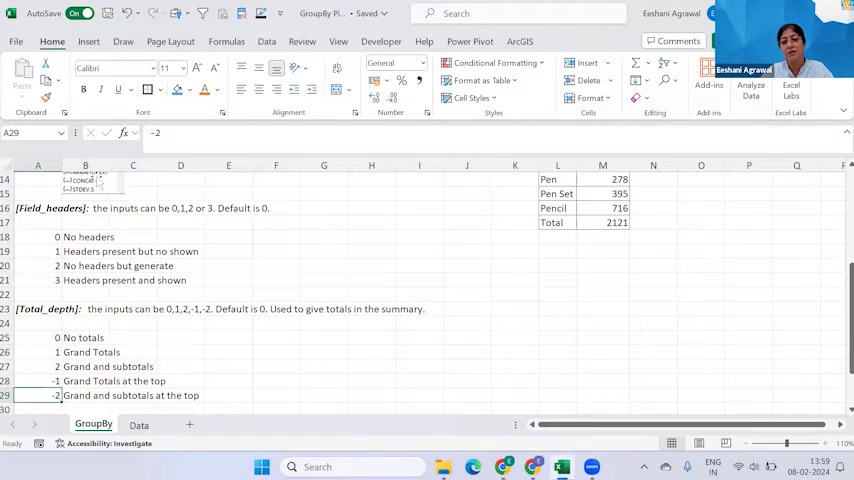
pyautogui.click(36, 352)
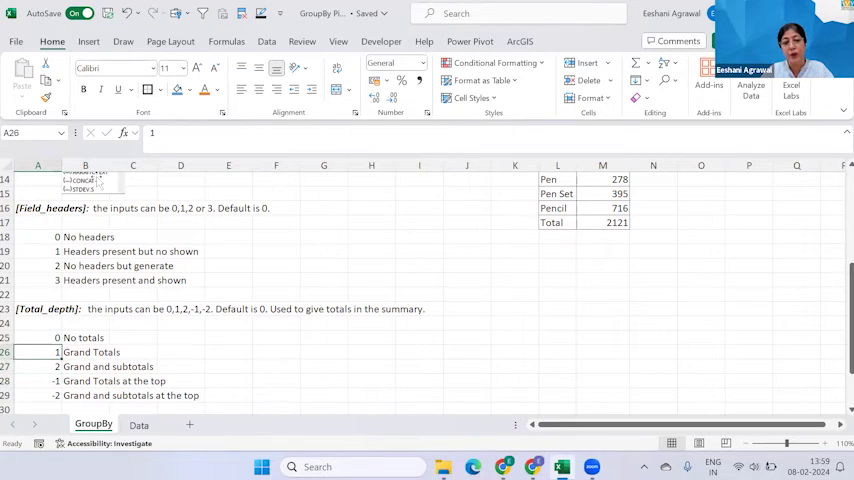
pyautogui.click(36, 366)
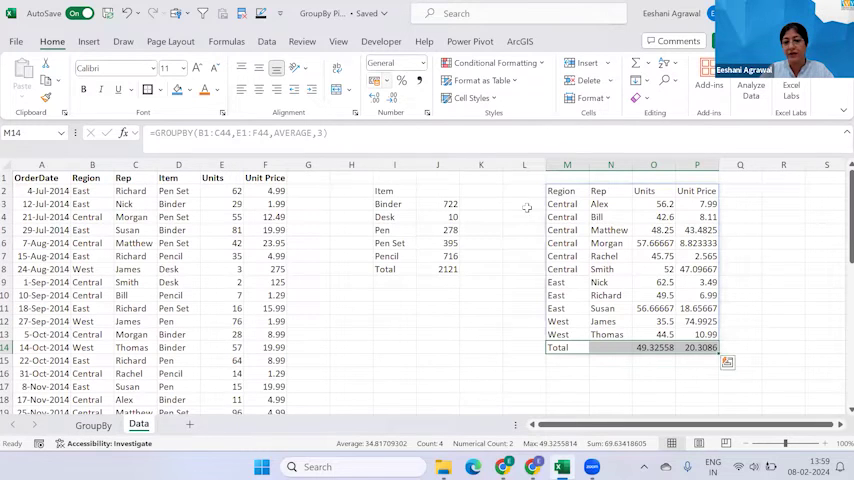
# Add total_depth 2 to the region-and-rep averages for region subtotals and a grand total.
pyautogui.click(568, 190)
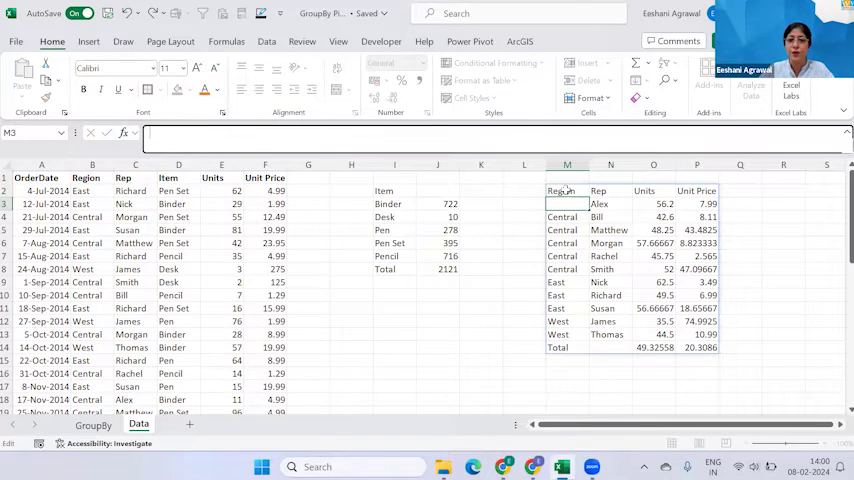
pyautogui.click(568, 192)
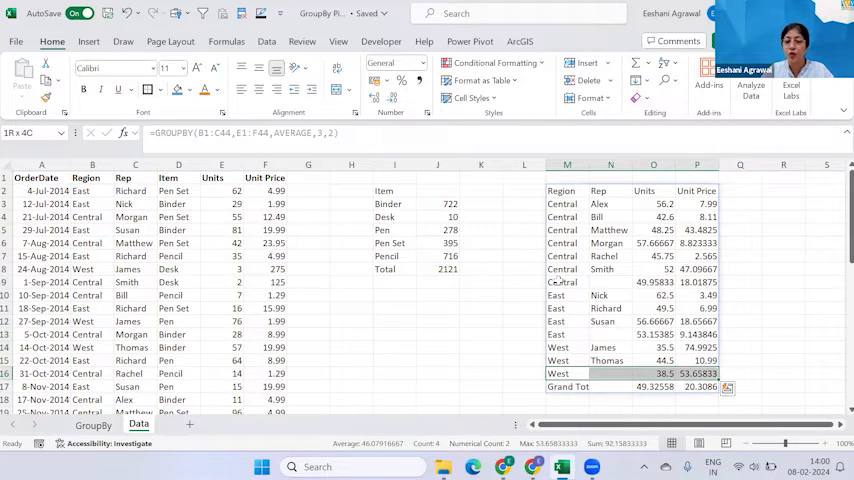
pyautogui.click(568, 388)
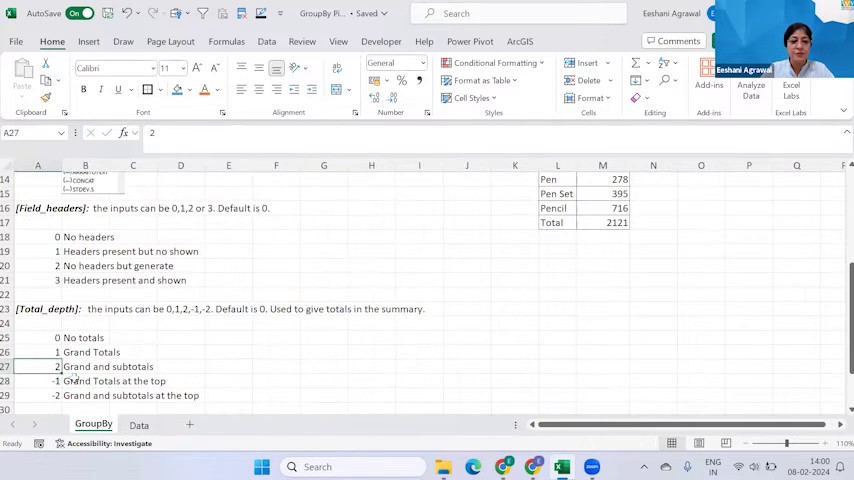
# Review the sort_order and filter_array notes, then return to the Data sheet.
pyautogui.scroll(-3)
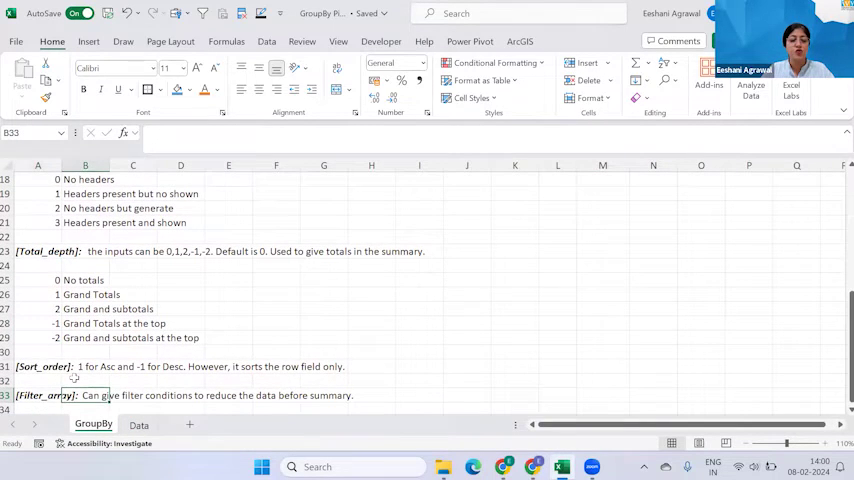
pyautogui.click(40, 366)
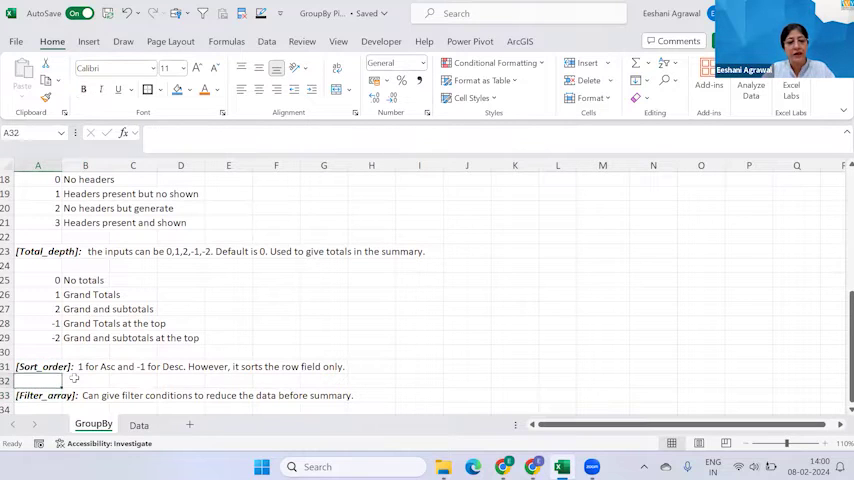
pyautogui.click(36, 366)
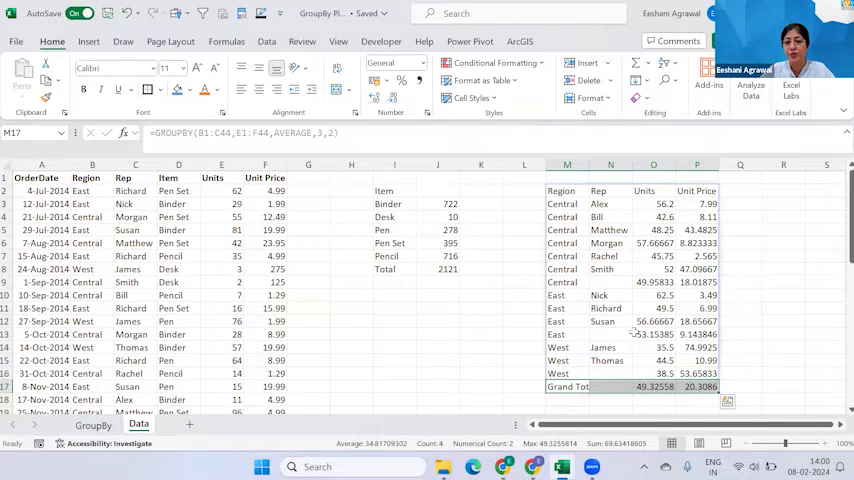
# Change the item summary to =GROUPBY(D1:D44,E1:E44,SUM,3,1,-2) for reverse alphabetical order.
pyautogui.click(392, 190)
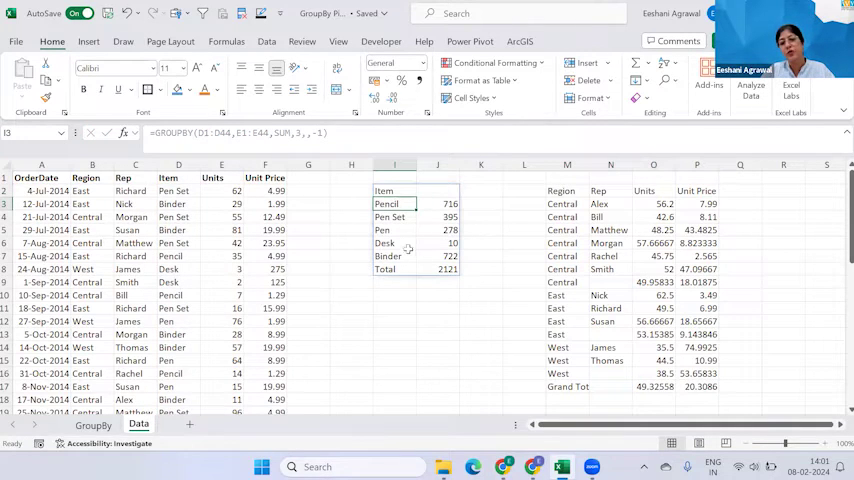
pyautogui.moveTo(372, 282)
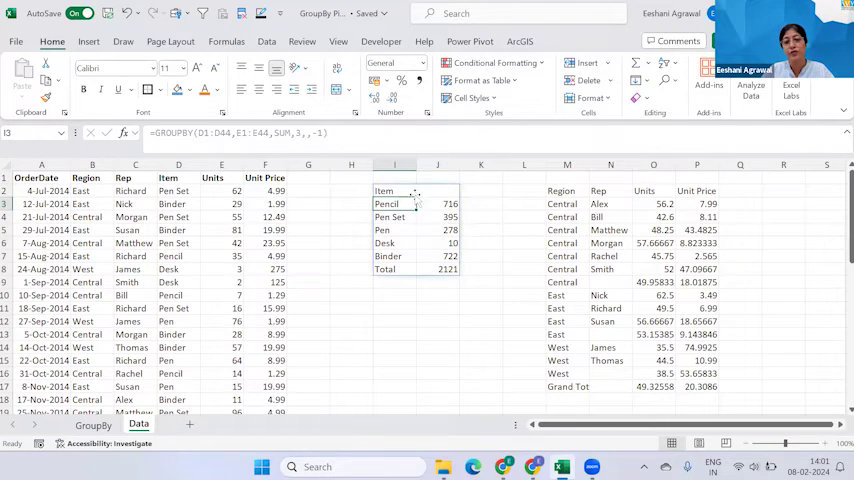
pyautogui.moveTo(320, 268)
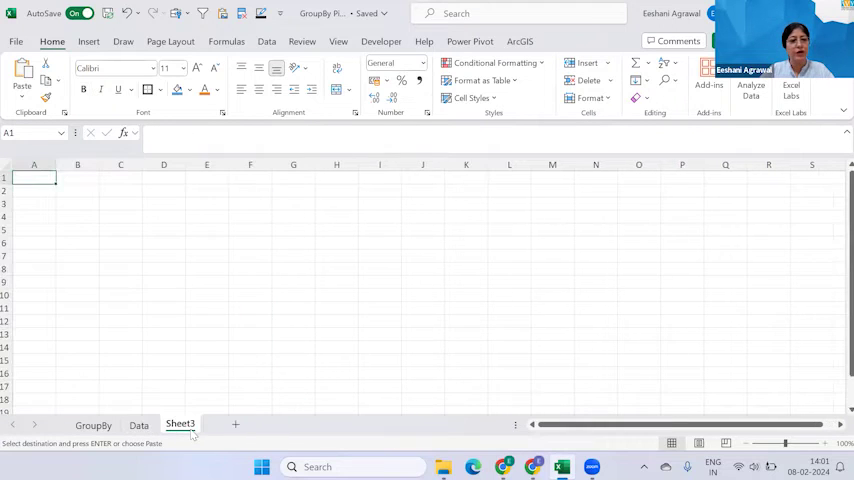
# Paste the order data into the new sheet and turn on Data > Filter for it.
pyautogui.press('ctrl+v')
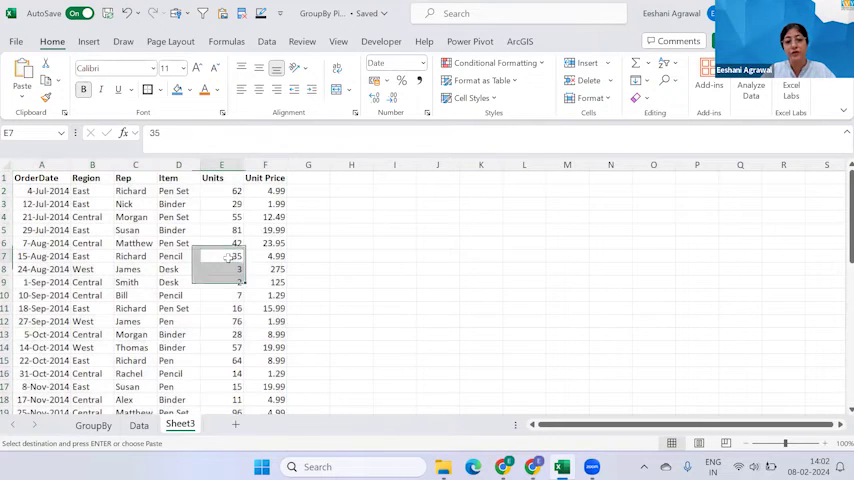
pyautogui.click(392, 62)
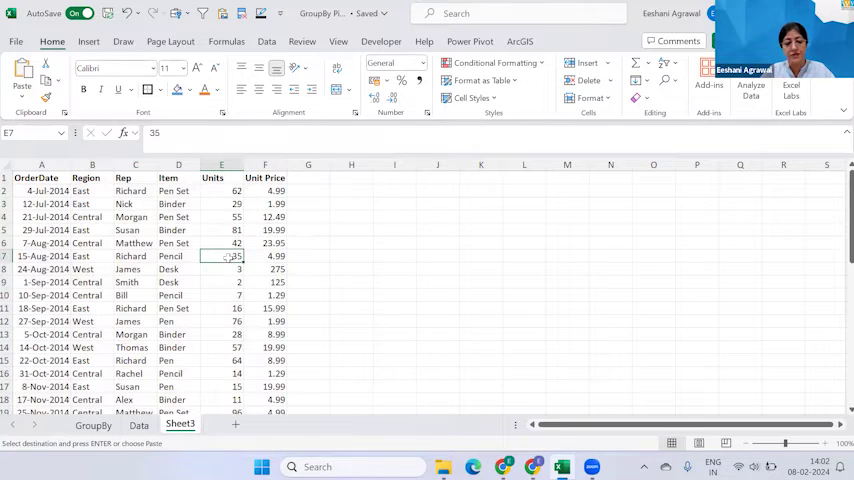
pyautogui.click(266, 40)
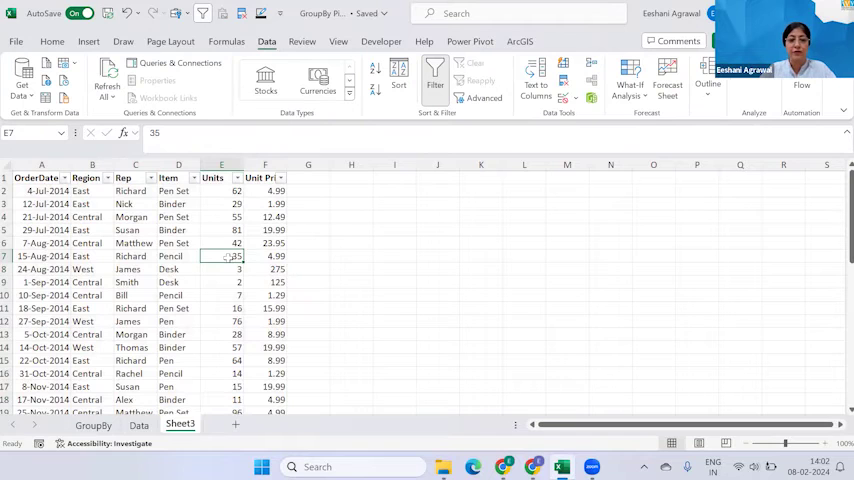
pyautogui.click(234, 176)
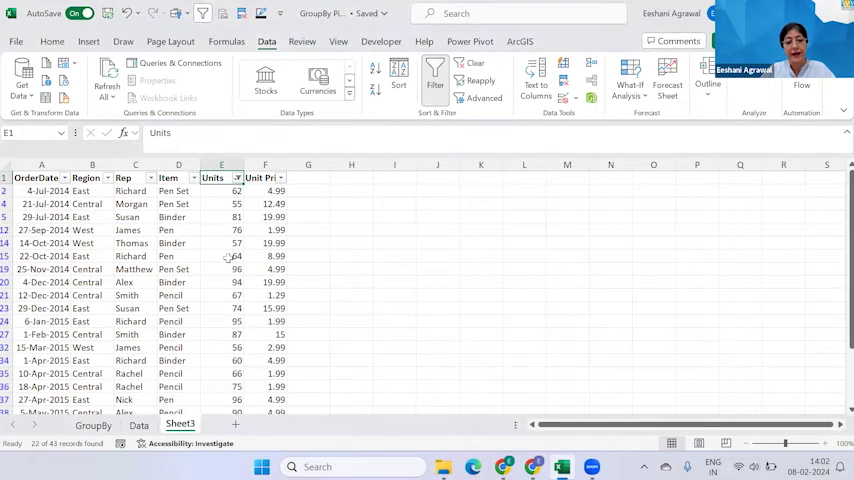
pyautogui.scroll(-3)
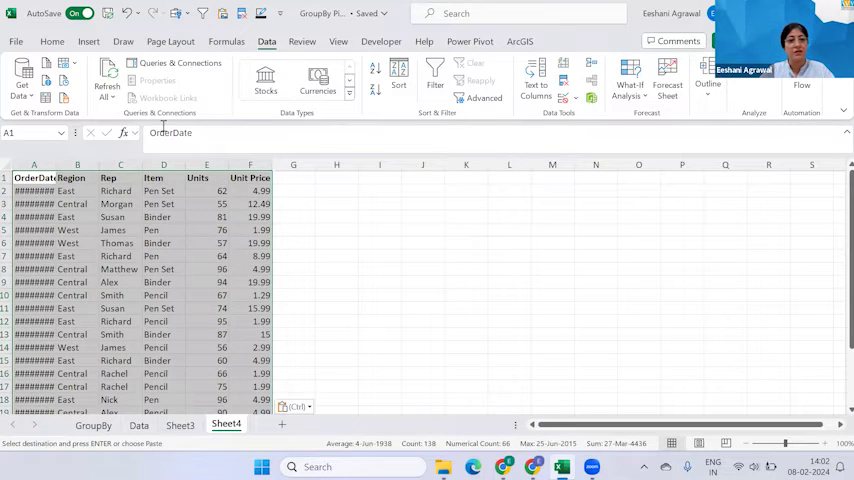
# Insert a PivotTable on the existing worksheet at a chosen cell beside the data.
pyautogui.click(88, 40)
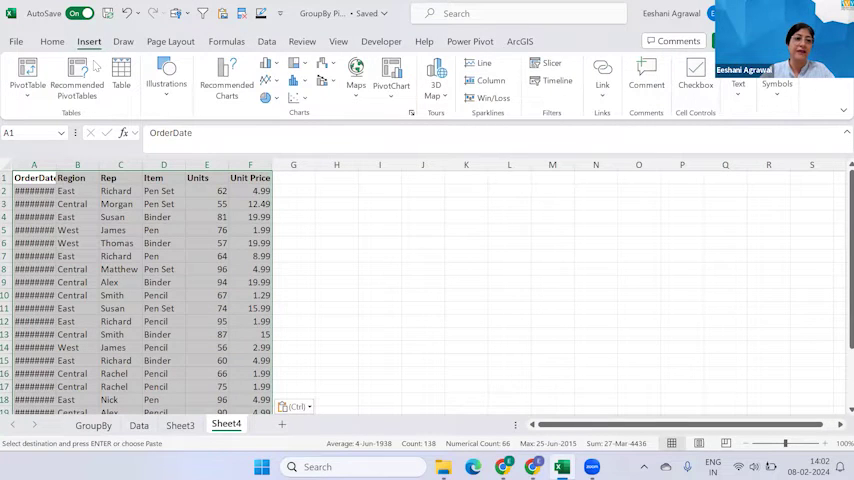
pyautogui.click(28, 76)
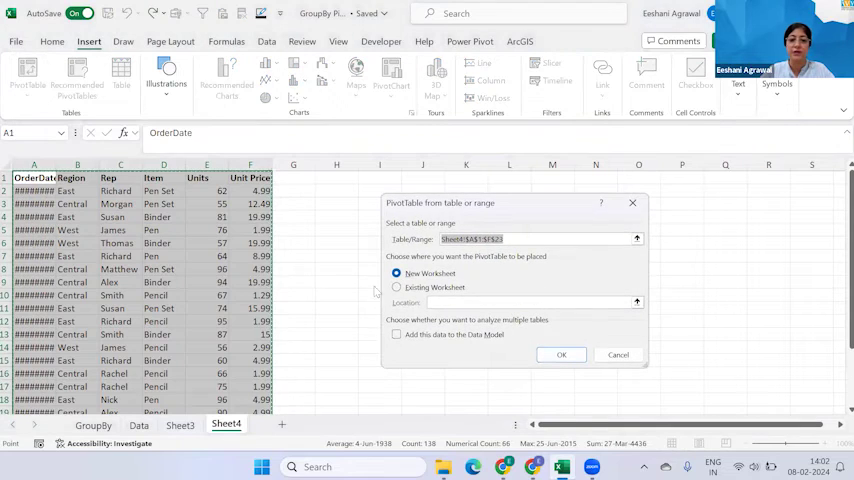
pyautogui.click(396, 288)
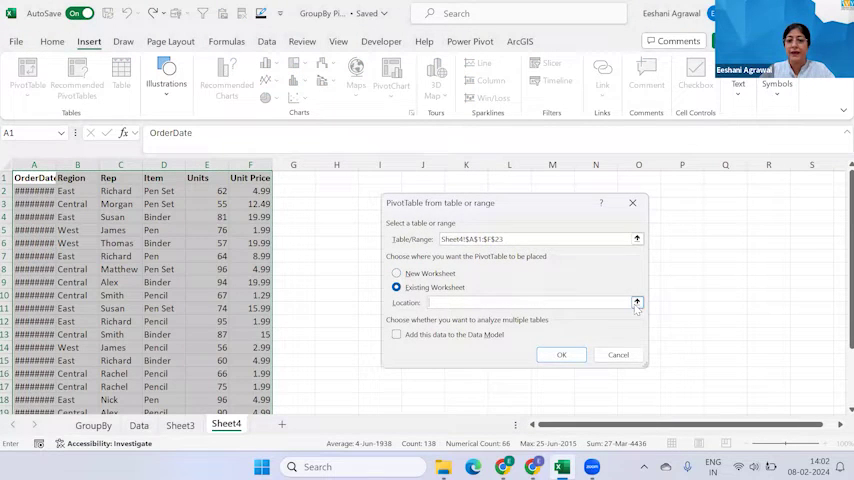
pyautogui.click(636, 302)
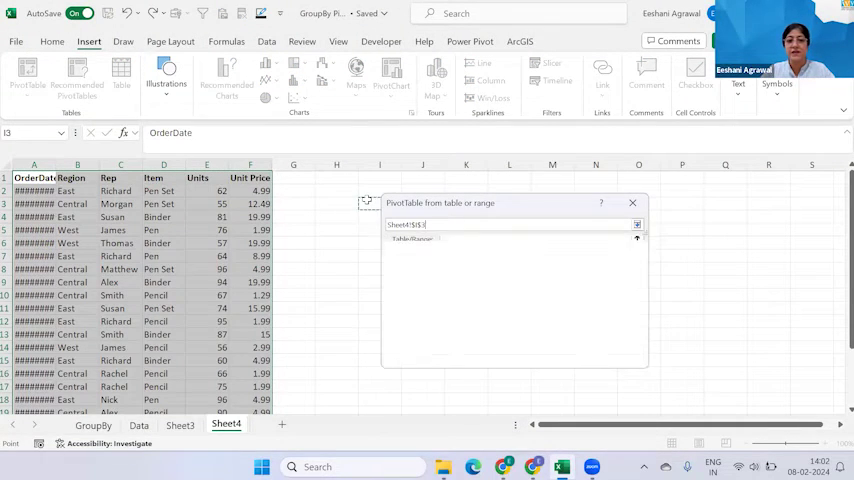
pyautogui.click(512, 356)
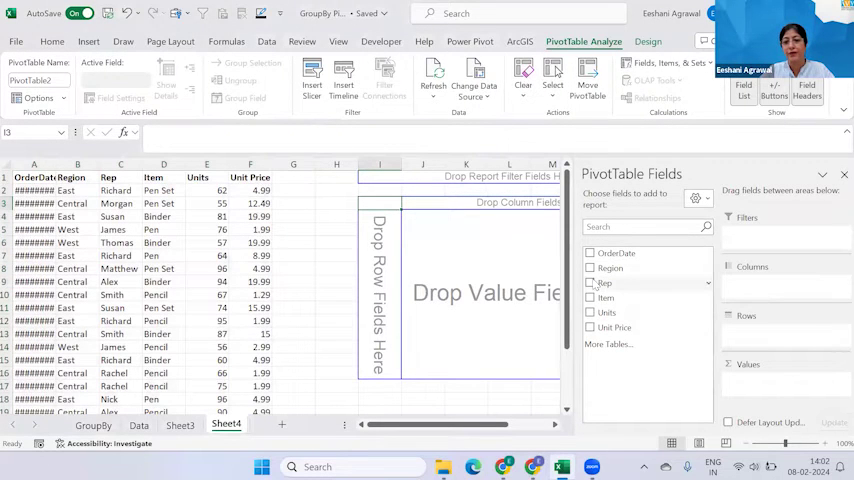
# Tick Rep and Units so the PivotTable totals Units per rep (grand total 1634).
pyautogui.click(592, 312)
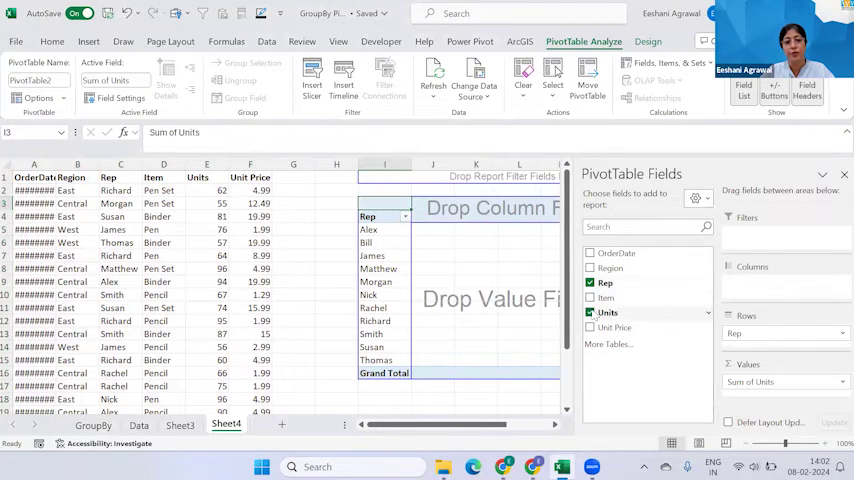
pyautogui.click(592, 312)
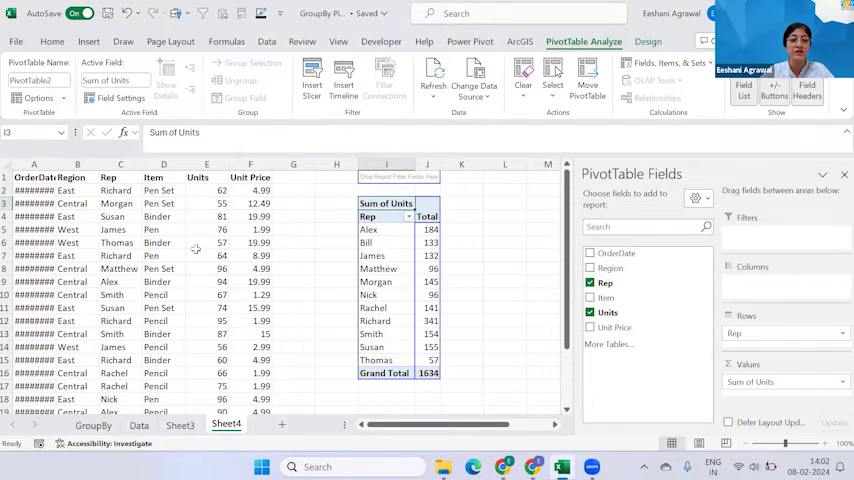
pyautogui.moveTo(244, 368)
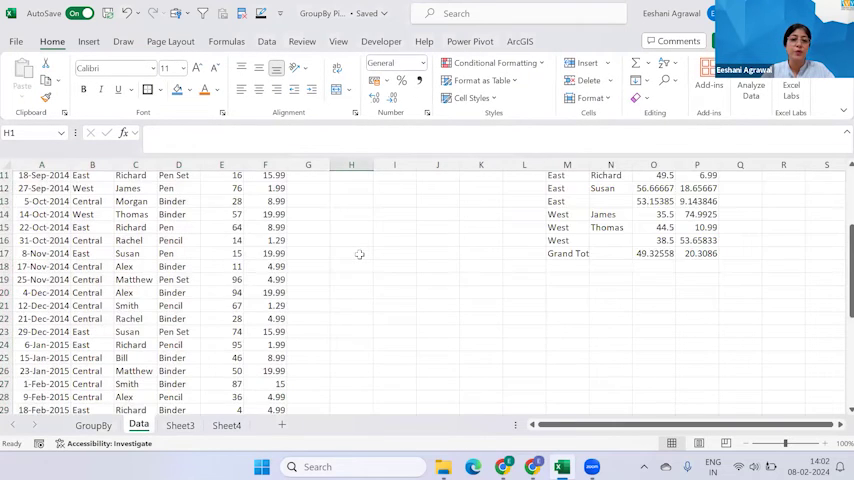
# Enter =GROUPBY(C1:C44,E1:E44,SUM,3,1,1,E1:E44>50) in S1 to total units per rep, reaching 1634.
pyautogui.scroll(3)
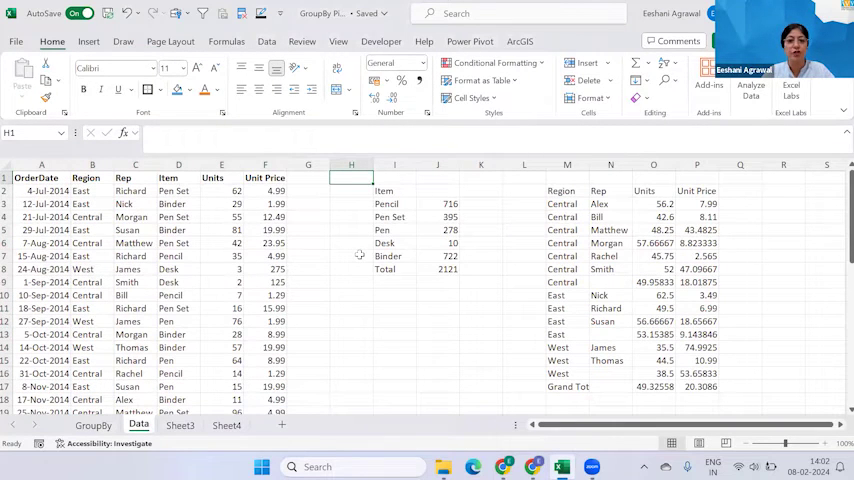
pyautogui.click(568, 190)
pyautogui.write('=GROUPBY(C1:C44,E1:E44,')
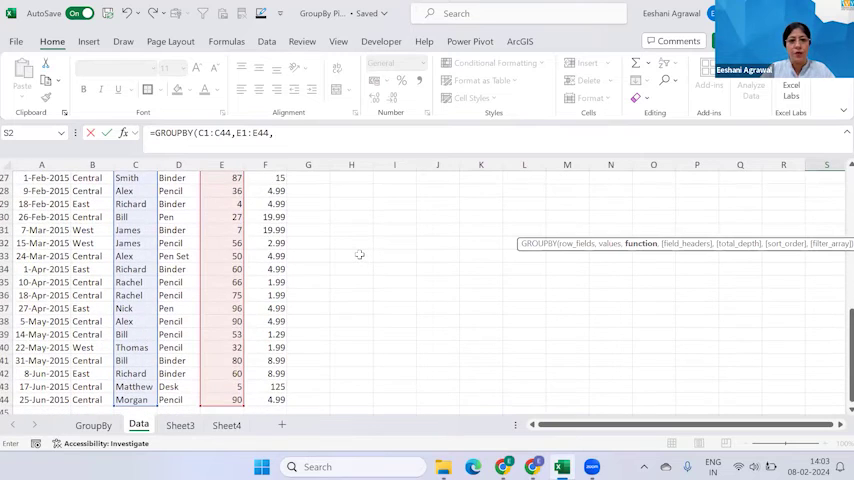
pyautogui.write('su')
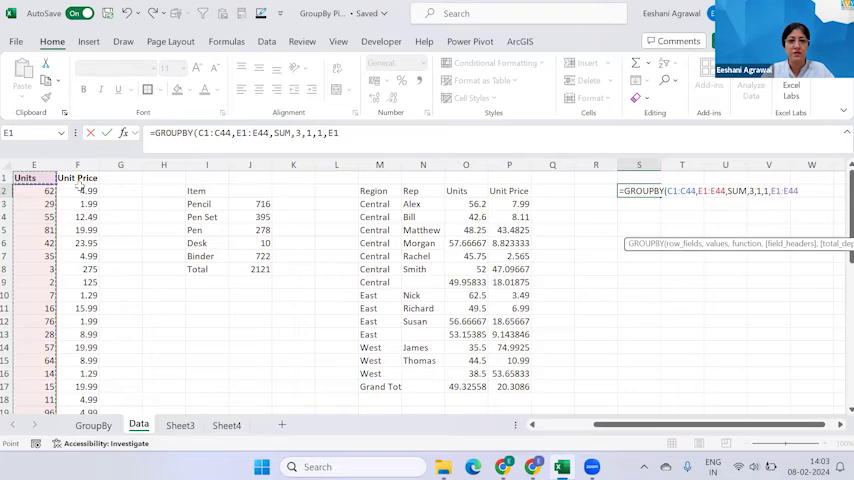
pyautogui.scroll(-3)
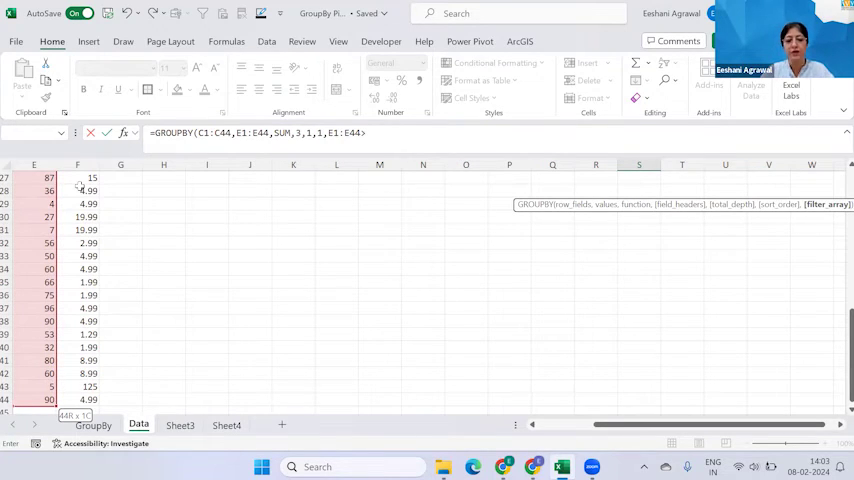
pyautogui.write('50)')
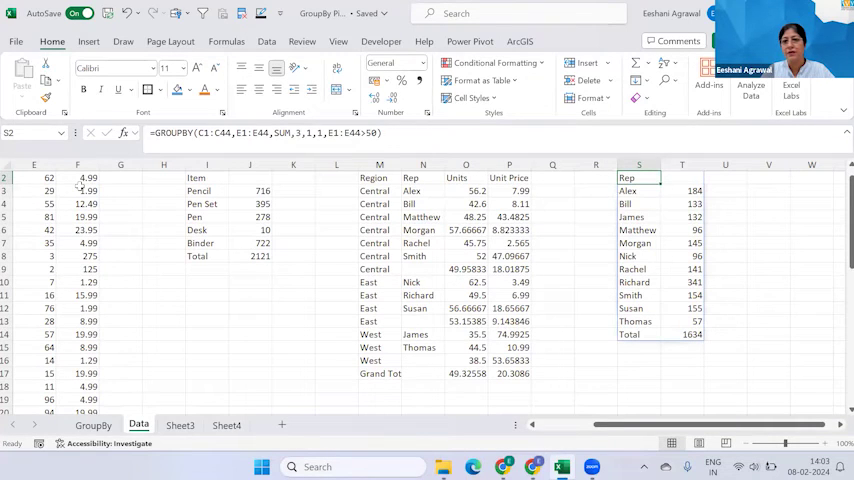
# Paste the per-rep unit totals beside the PivotTable on Sheet4 and check the 1634 total matches.
pyautogui.click(682, 190)
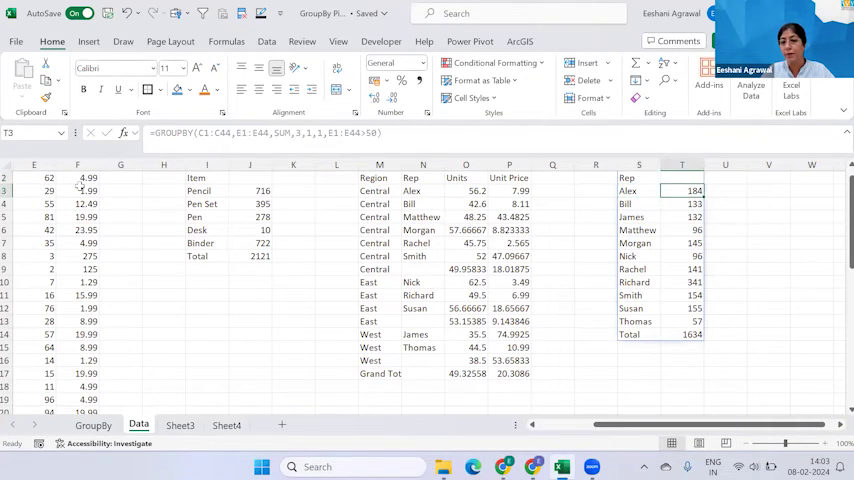
pyautogui.click(638, 176)
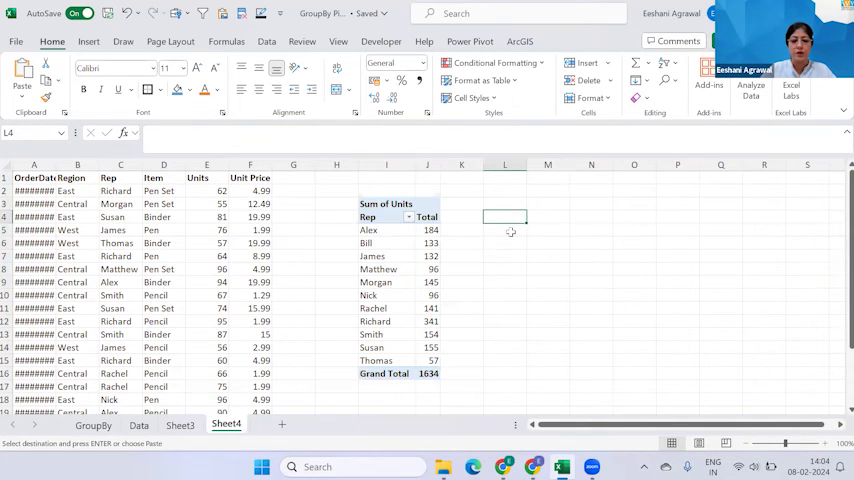
pyautogui.click(504, 216)
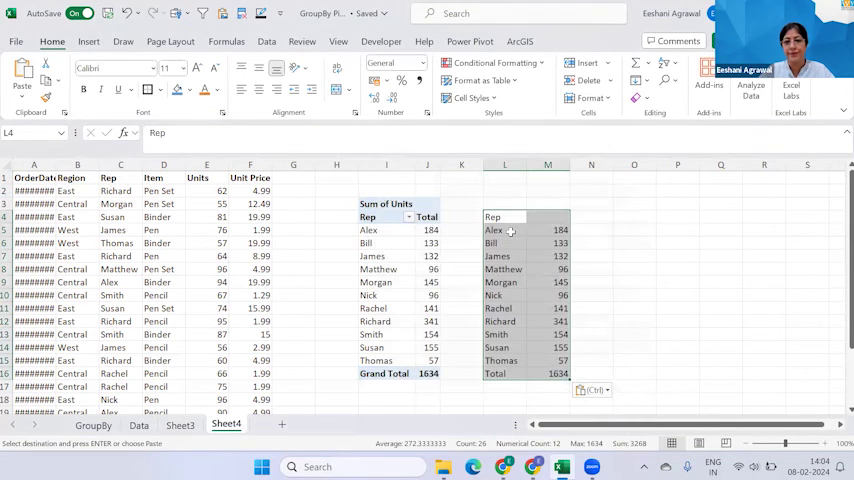
pyautogui.click(504, 296)
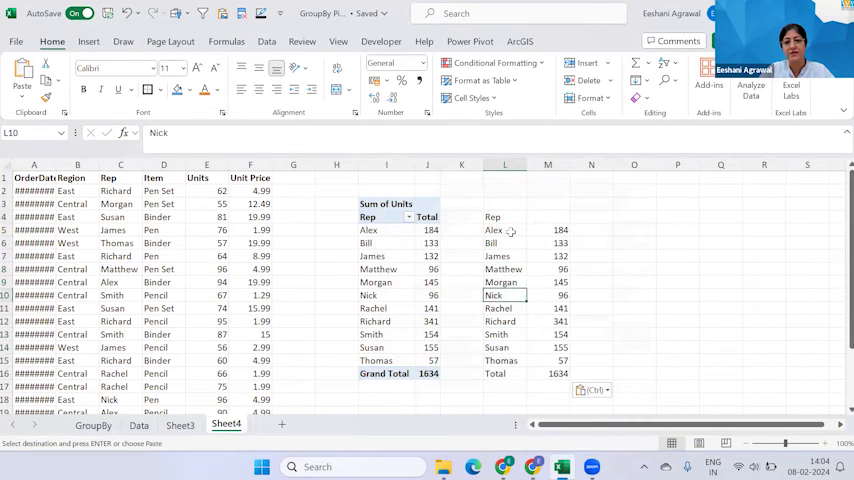
pyautogui.click(504, 372)
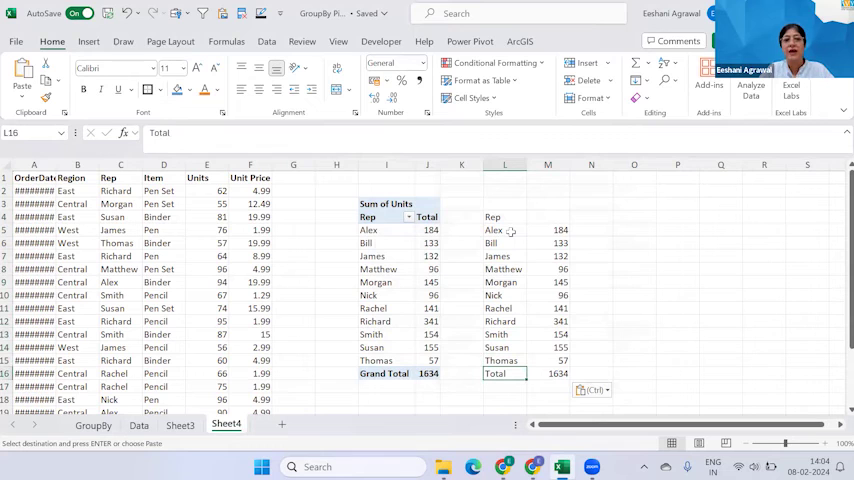